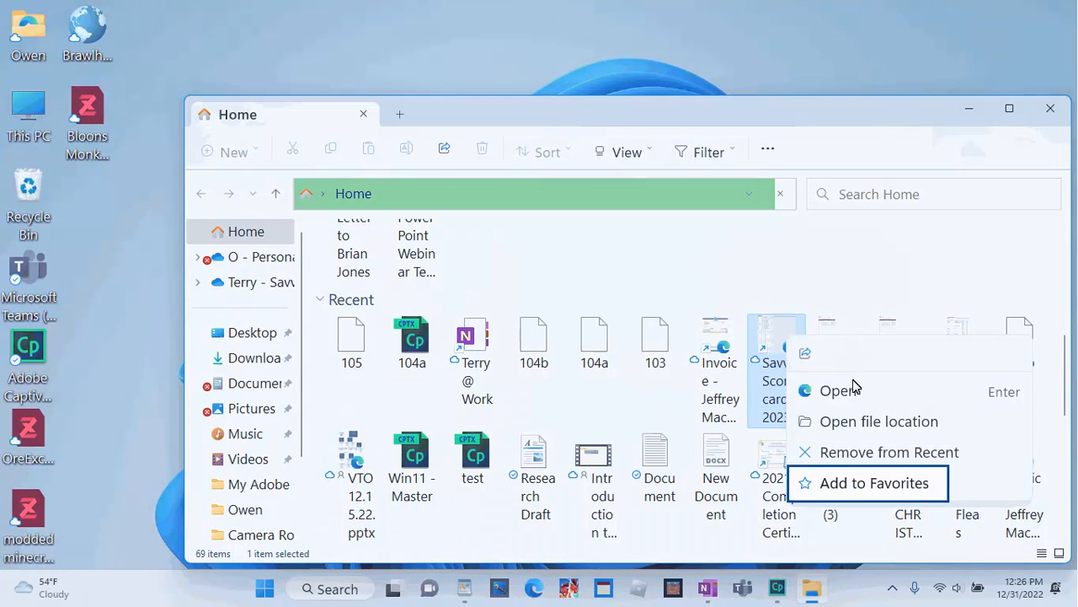
- Add the Savvy Scorecard 2023 file from Recent to the Home page Favorites
{"action": "left_click", "coordinate": [876, 482]}
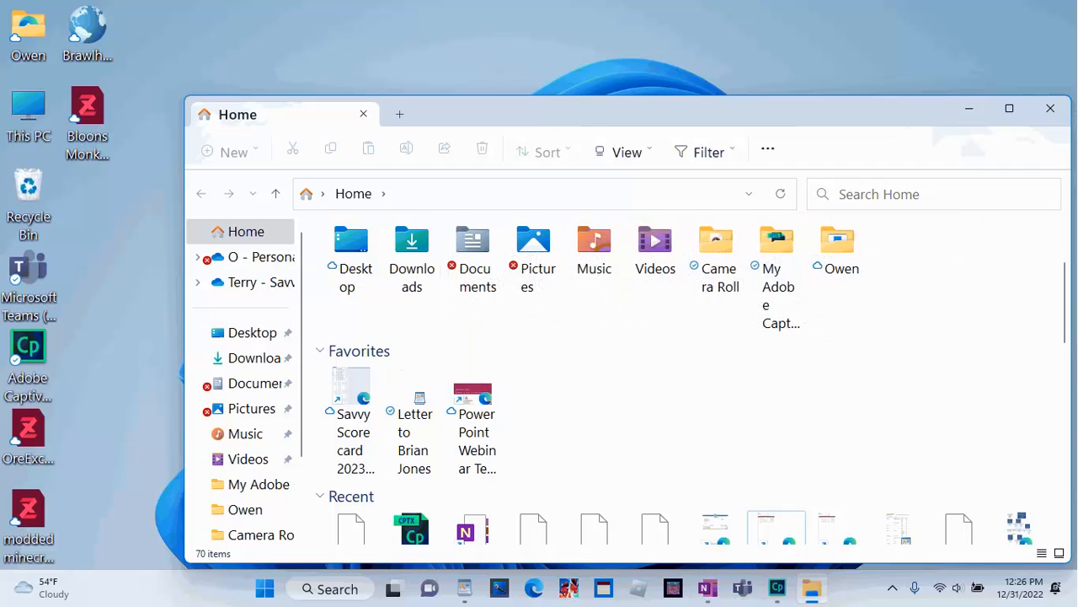
{"action": "left_click", "coordinate": [233, 152]}
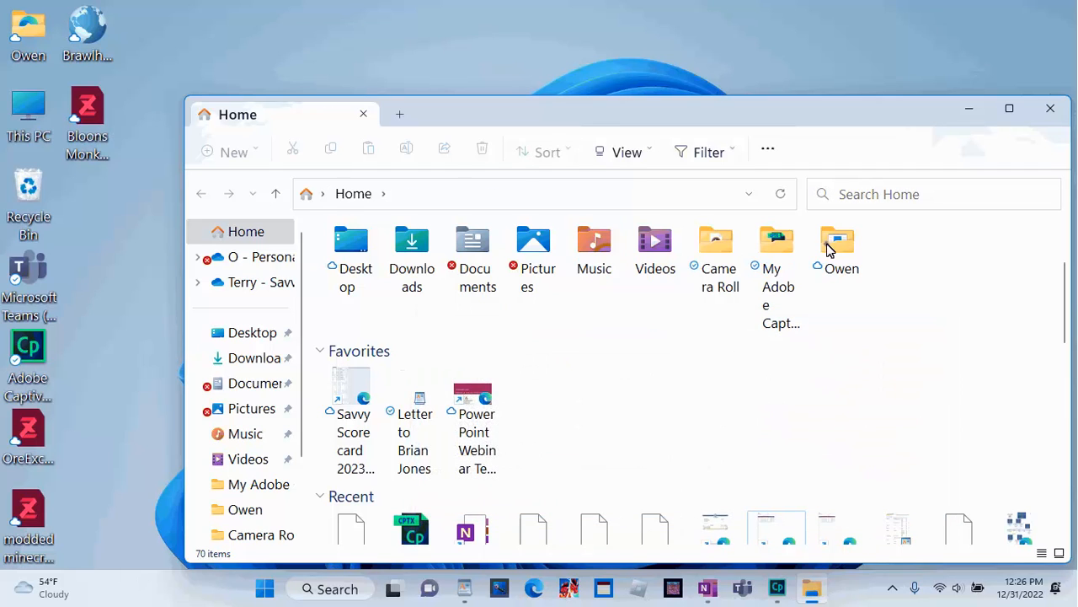
- Show the contents of the O - Personal OneDrive folder
{"action": "double_click", "coordinate": [836, 244]}
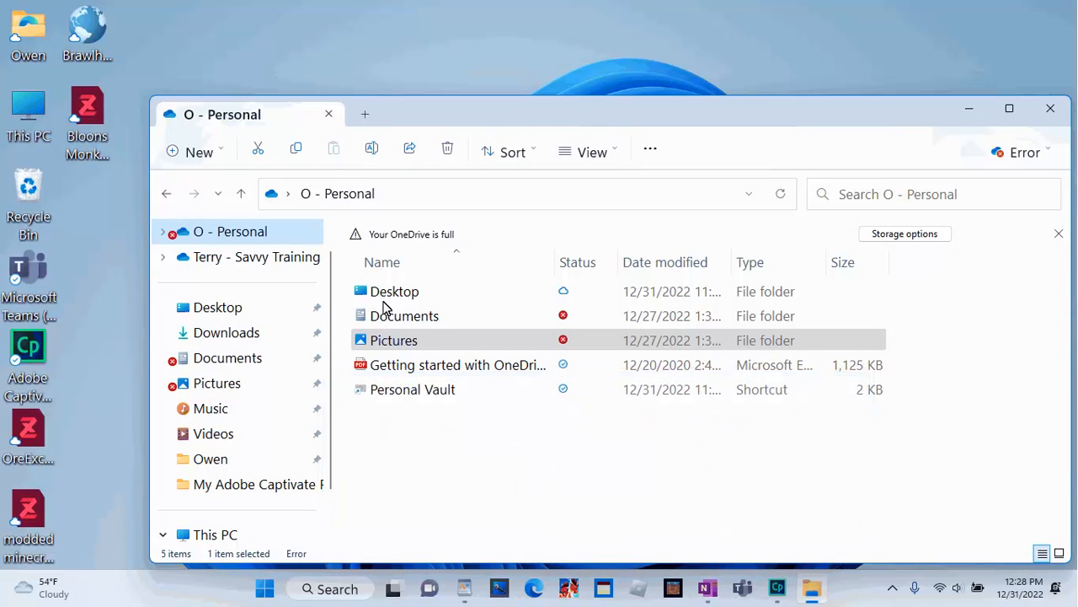
- Open Pictures, then Downloads and Home in new tabs beside O - Personal
{"action": "double_click", "coordinate": [395, 340]}
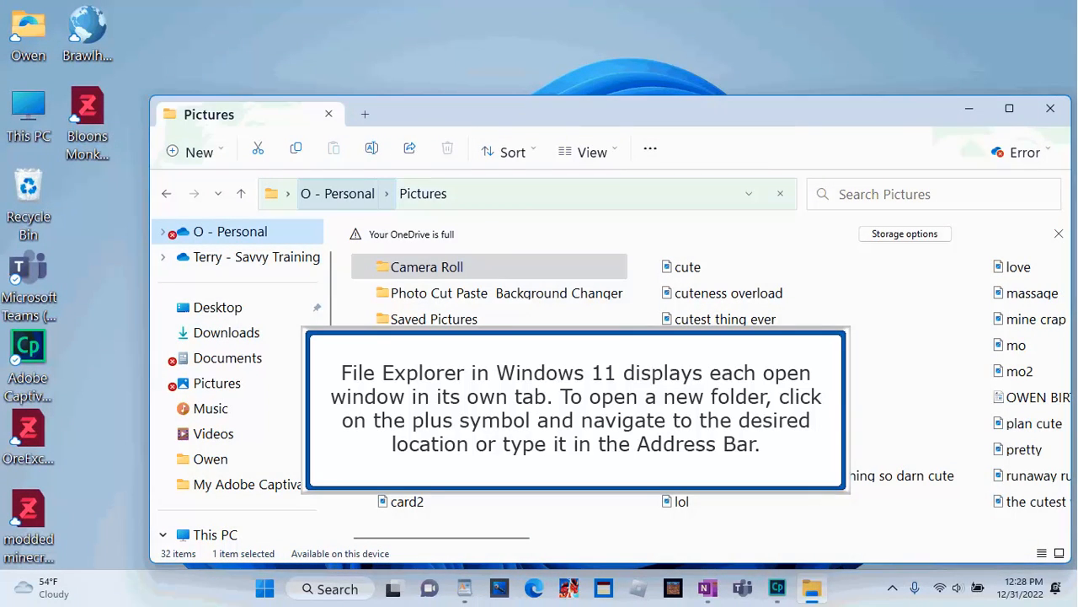
{"action": "left_click", "coordinate": [364, 115]}
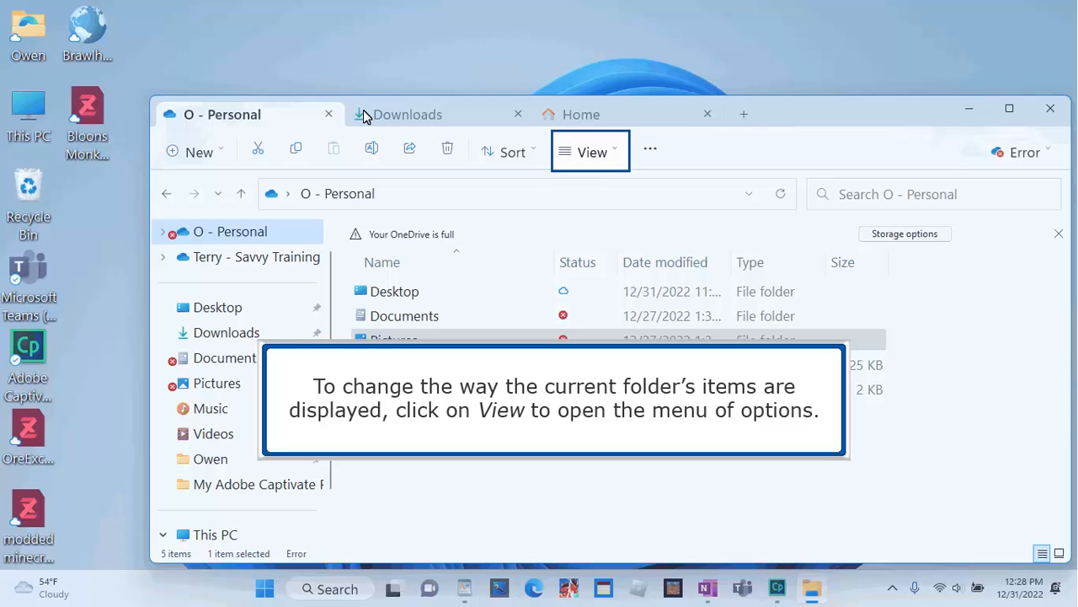
- Switch the O - Personal folder from detailed columns to List layout
{"action": "left_click", "coordinate": [591, 151]}
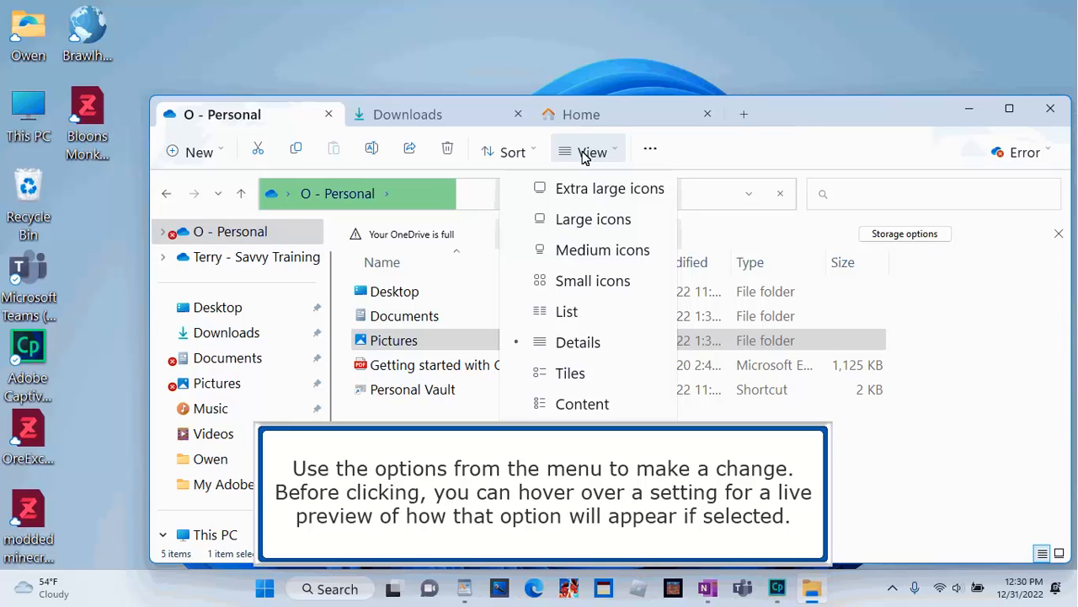
{"action": "left_click", "coordinate": [593, 279]}
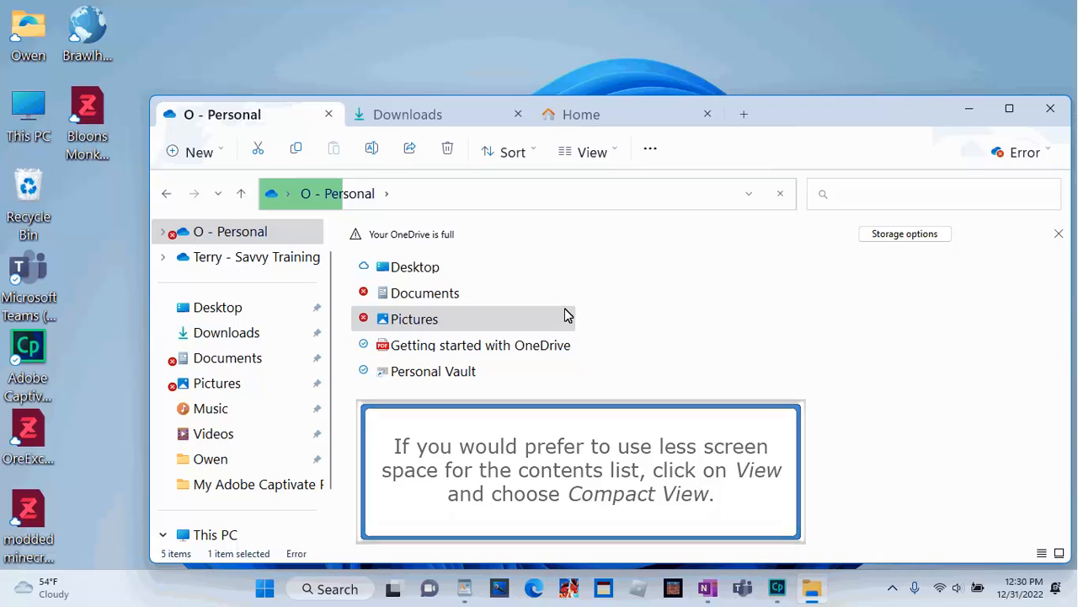
- Apply Compact view to O - Personal and sort its items by Date modified
{"action": "left_click", "coordinate": [592, 152]}
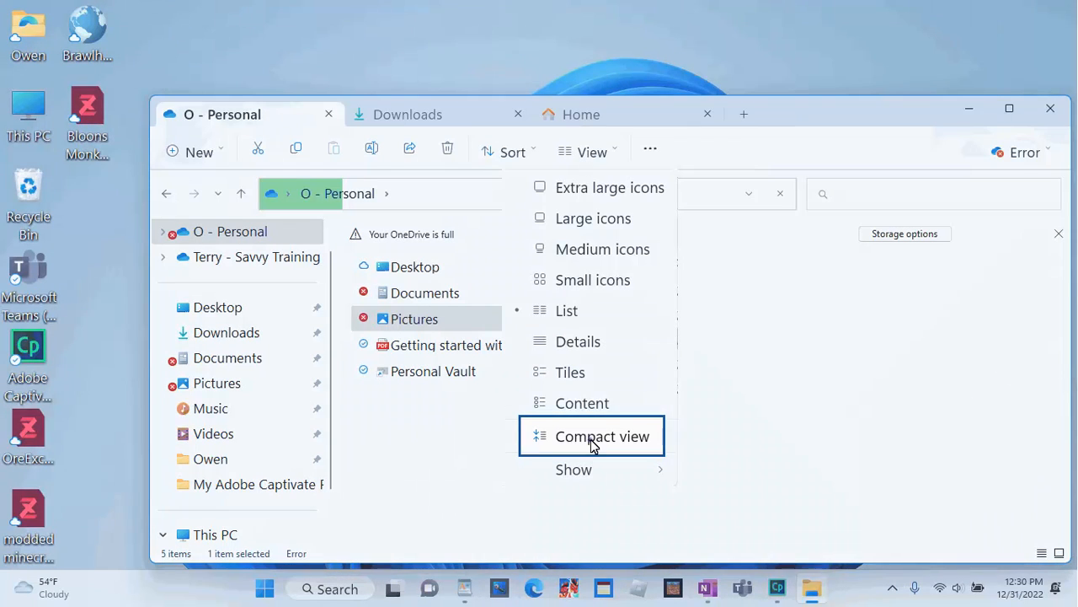
{"action": "left_click", "coordinate": [602, 434]}
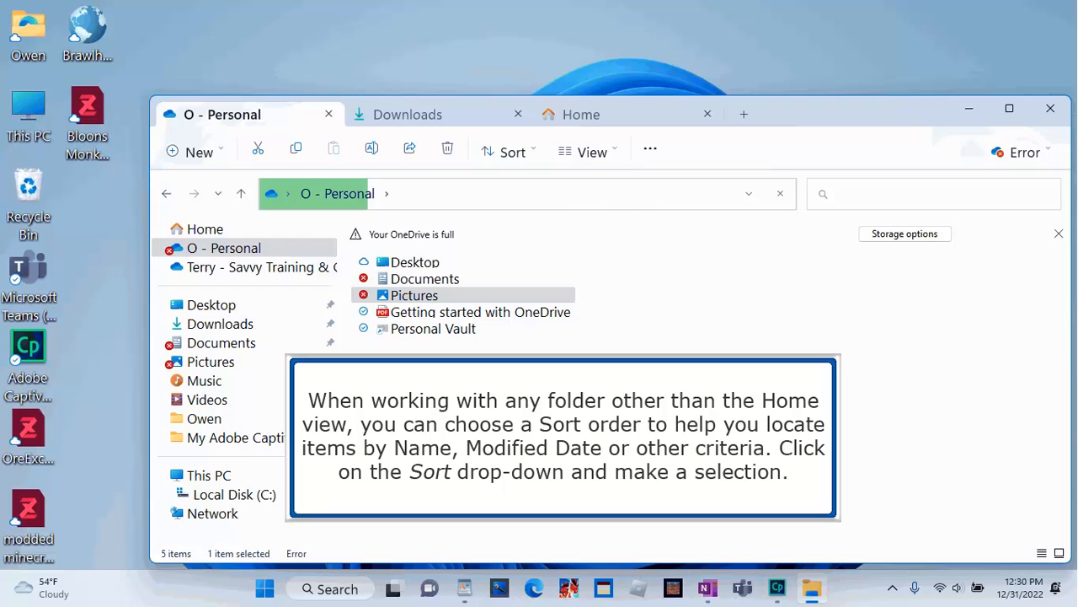
{"action": "mouse_move", "coordinate": [512, 152]}
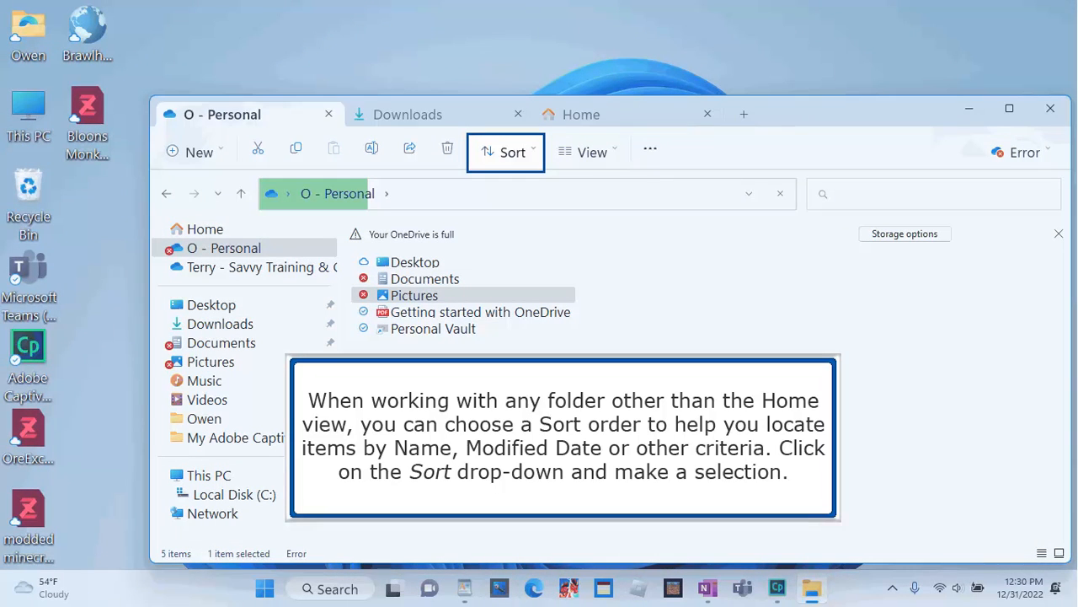
{"action": "left_click", "coordinate": [506, 151]}
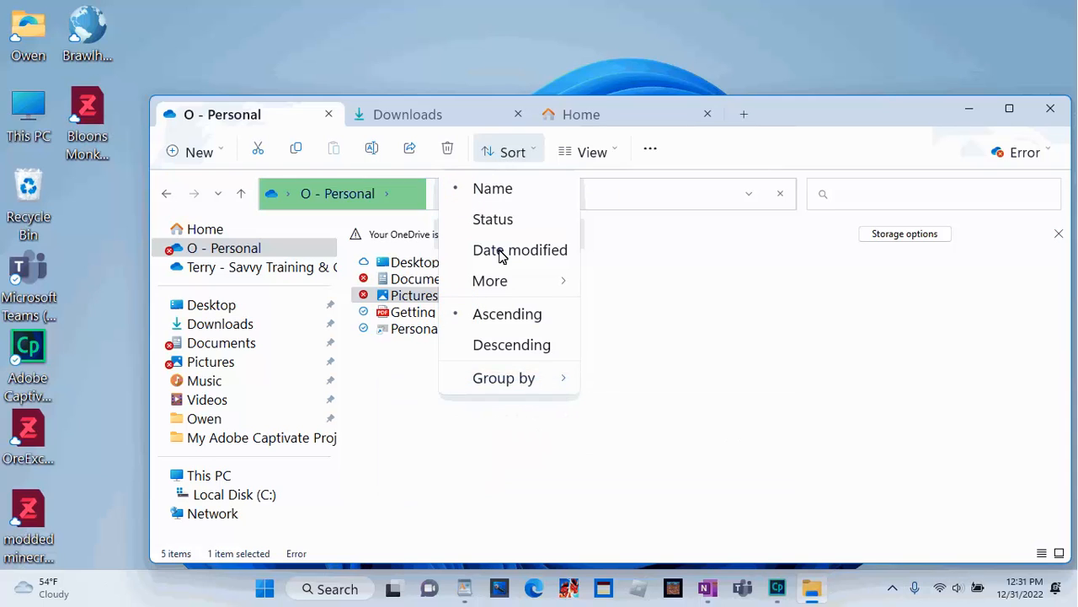
{"action": "left_click", "coordinate": [580, 115]}
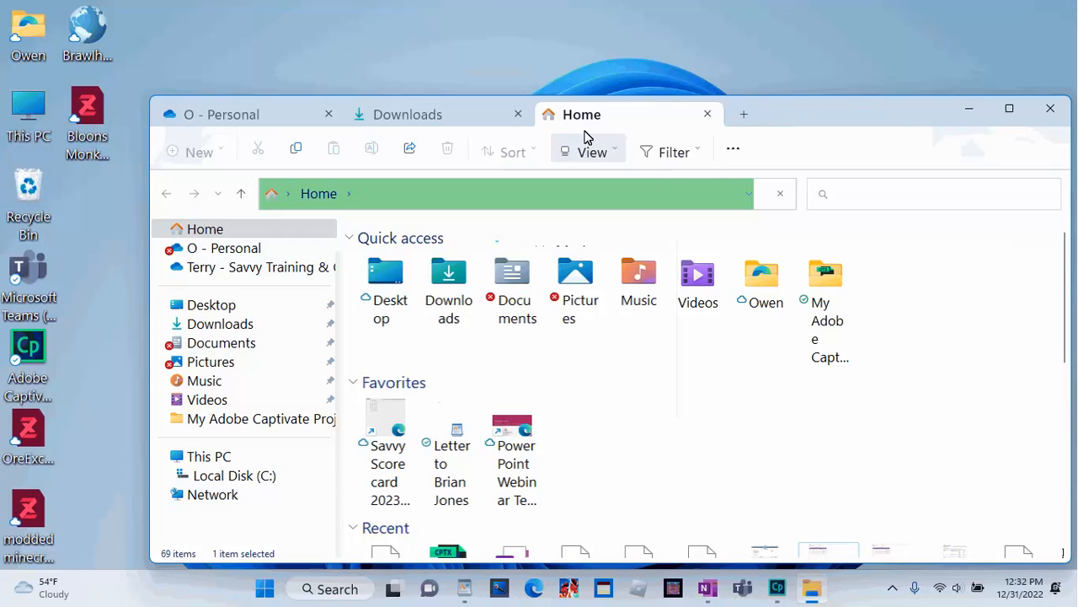
- Enable Item check boxes, open Documents and tick New folder and New folder (2)
{"action": "left_click", "coordinate": [592, 152]}
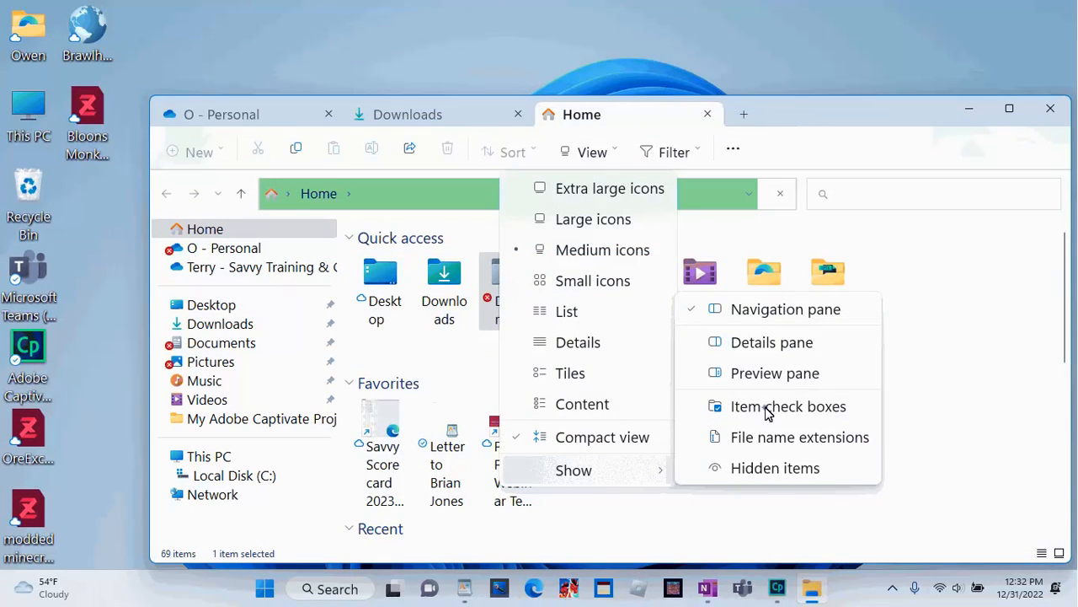
{"action": "left_click", "coordinate": [789, 406]}
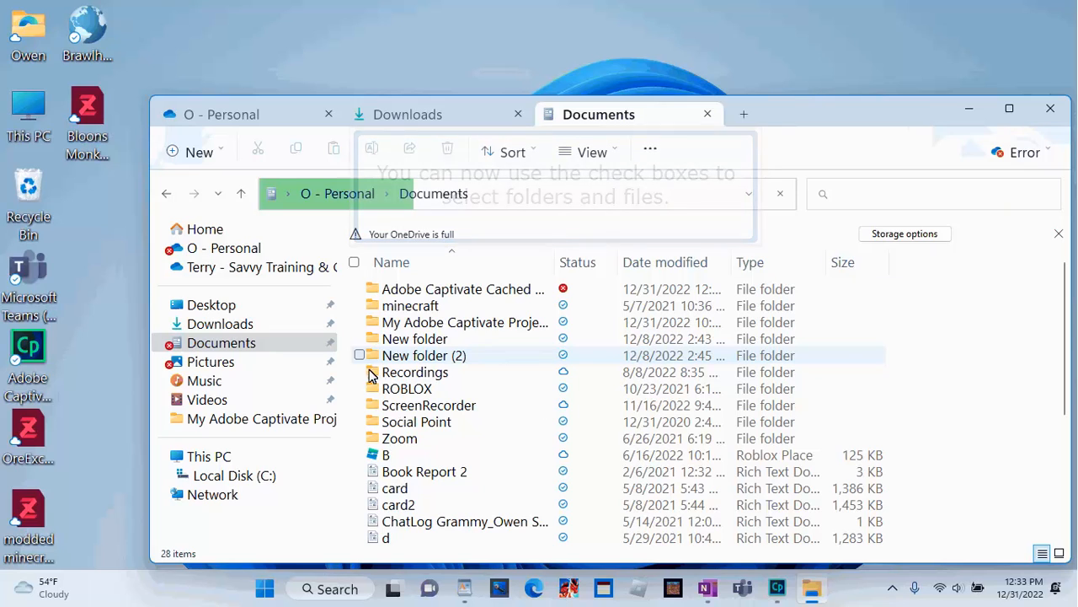
{"action": "left_click", "coordinate": [359, 339]}
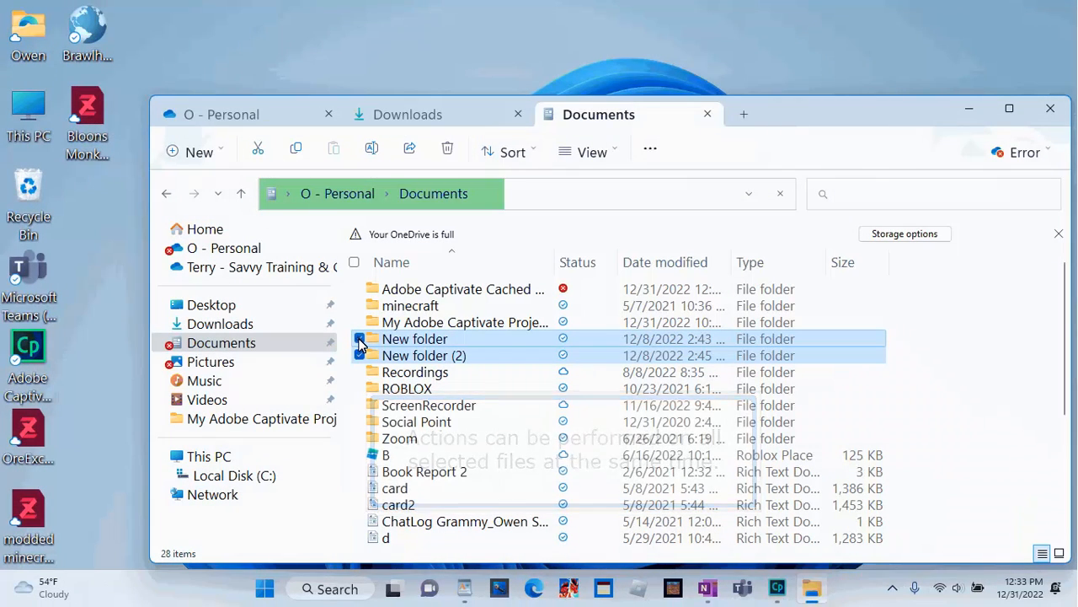
{"action": "left_click", "coordinate": [593, 152]}
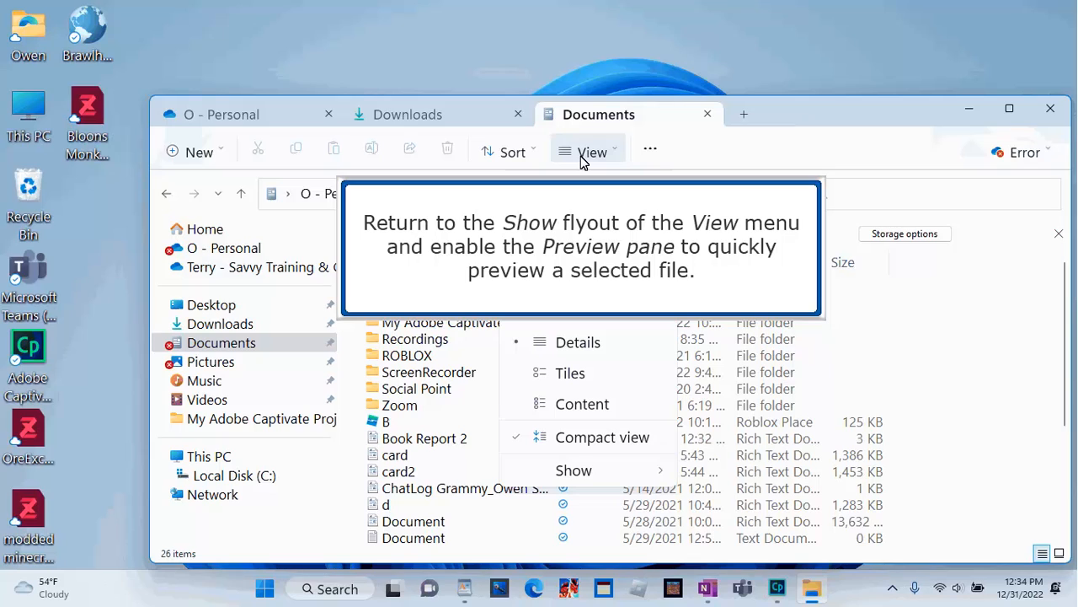
{"action": "mouse_move", "coordinate": [573, 470]}
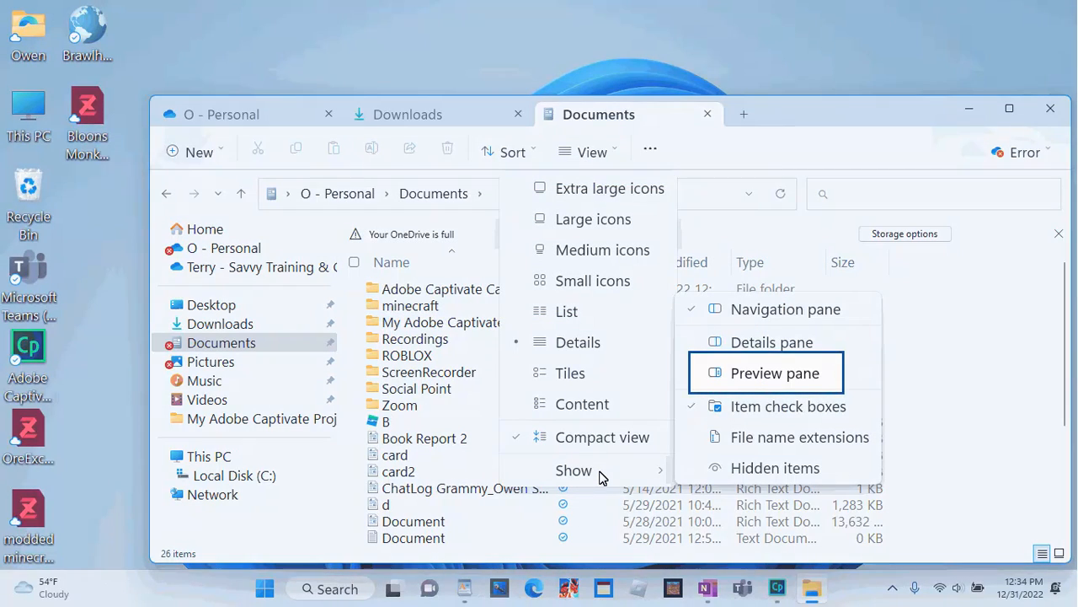
- Preview Book Report 2 in the Preview pane, then swap it for the Details pane and select card2
{"action": "left_click", "coordinate": [775, 372]}
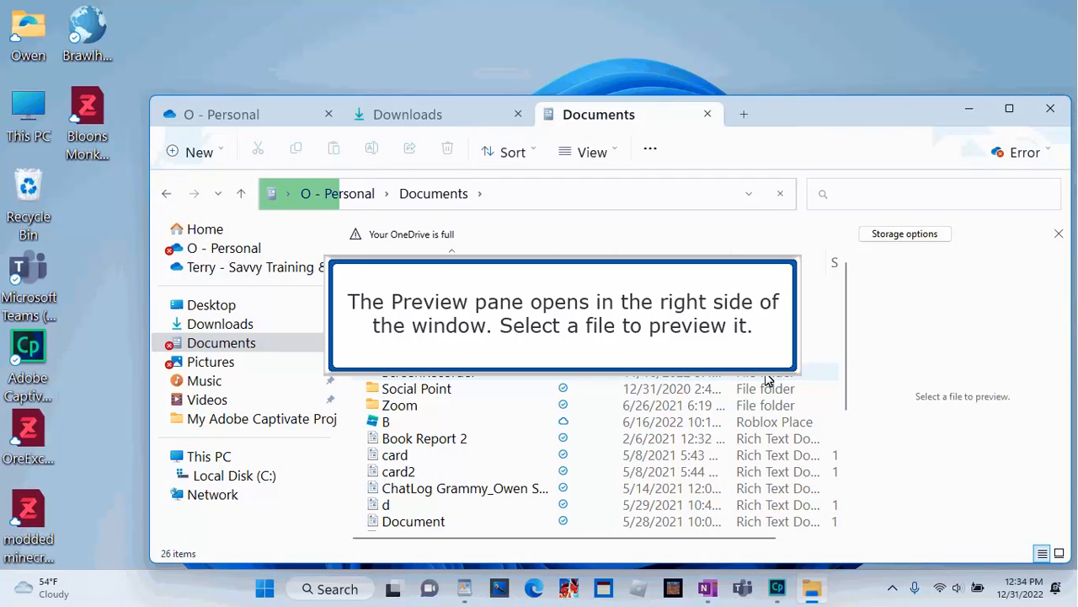
{"action": "left_click", "coordinate": [425, 438]}
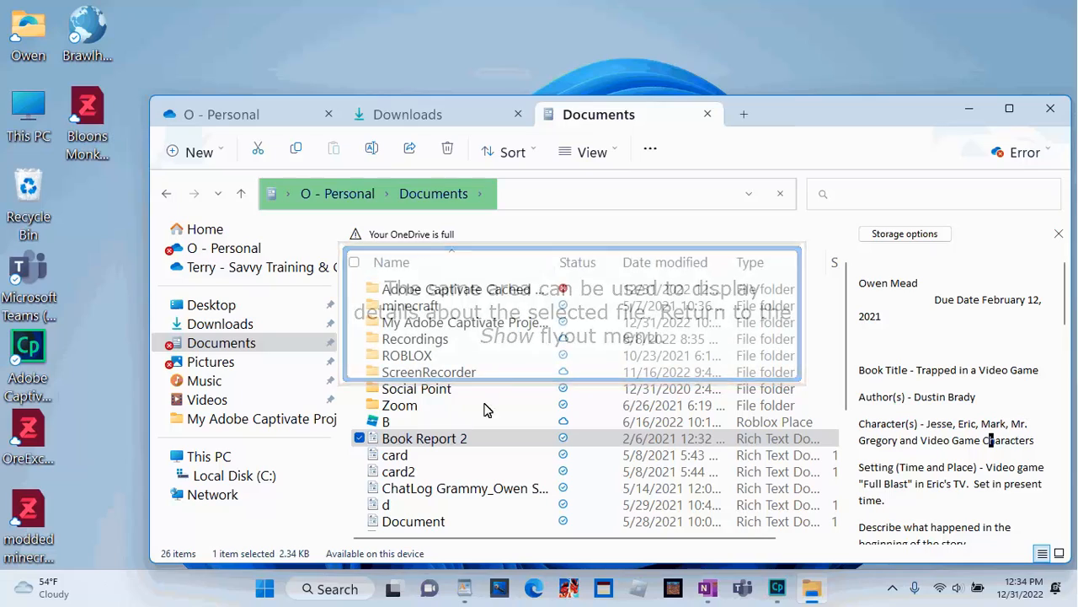
{"action": "left_click", "coordinate": [592, 152]}
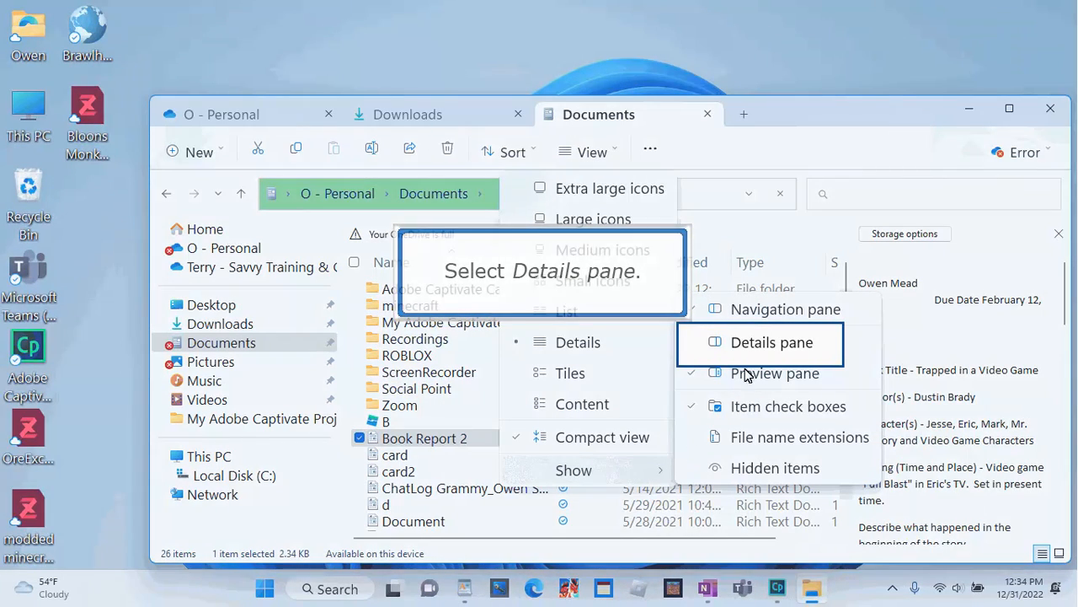
{"action": "left_click", "coordinate": [772, 342]}
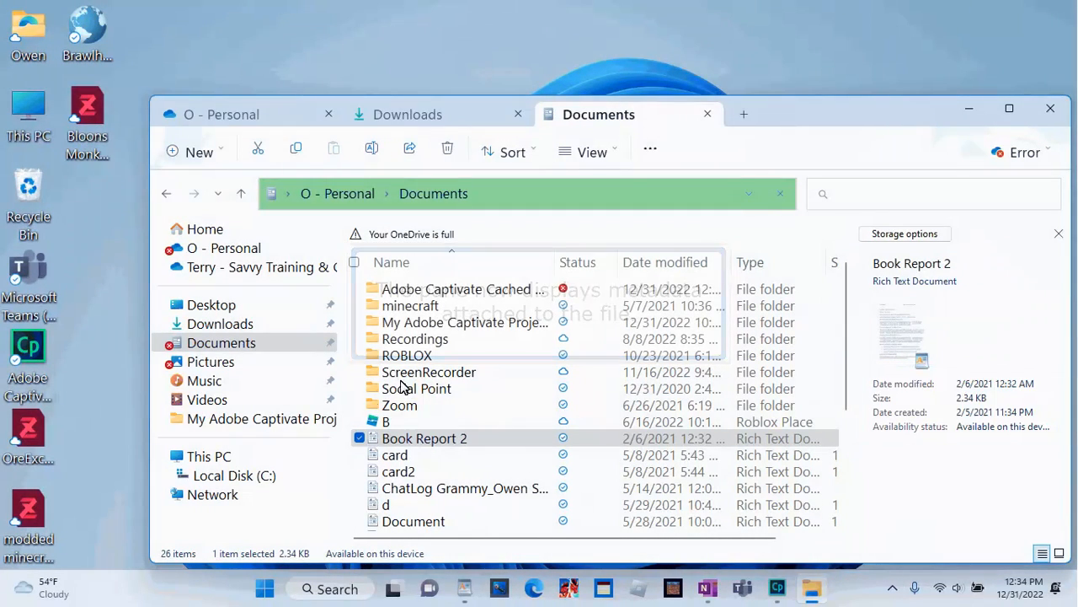
{"action": "left_click", "coordinate": [359, 472]}
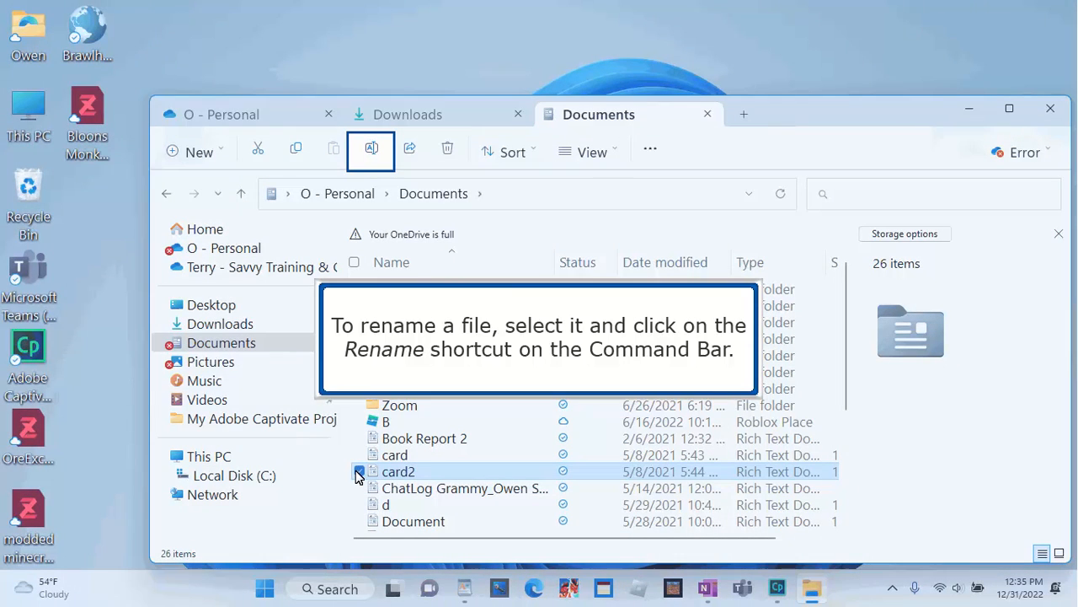
- Rename card2 to card2b and select all 26 items in Documents
{"action": "left_click", "coordinate": [370, 148]}
{"action": "type", "text": "b"}
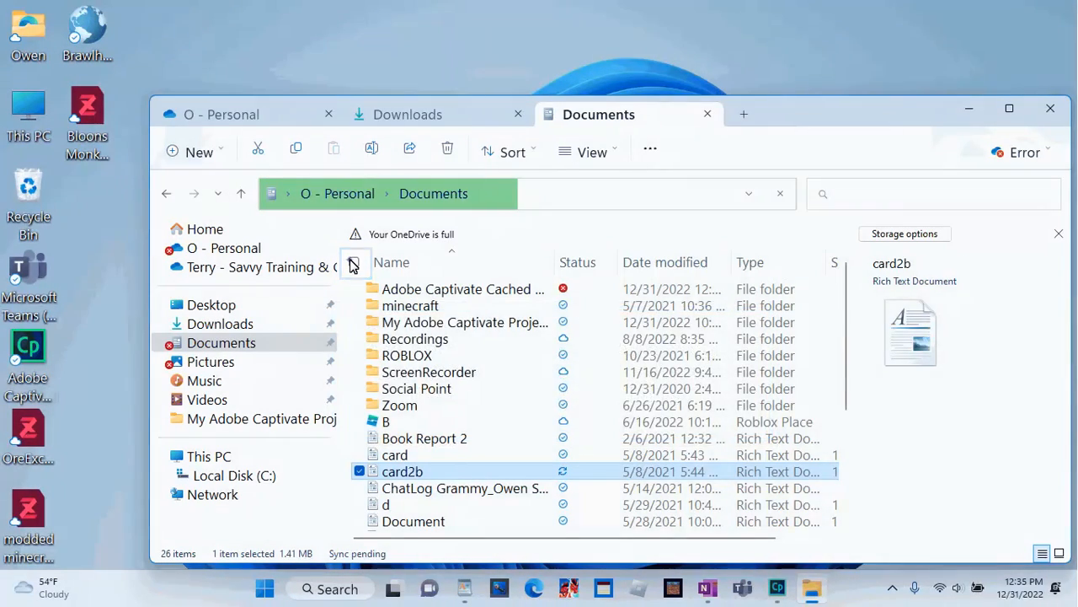
{"action": "left_click", "coordinate": [357, 263]}
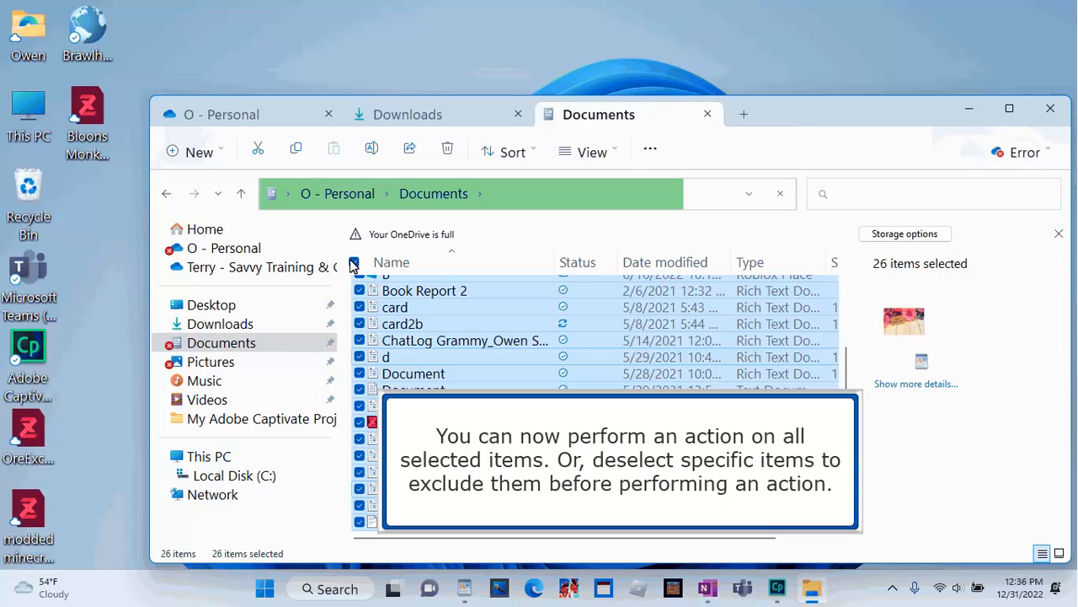
- Invert the selection so only ChatLog, dr and KGKG remain selected
{"action": "scroll", "scroll_direction": "down", "scroll_amount": 3}
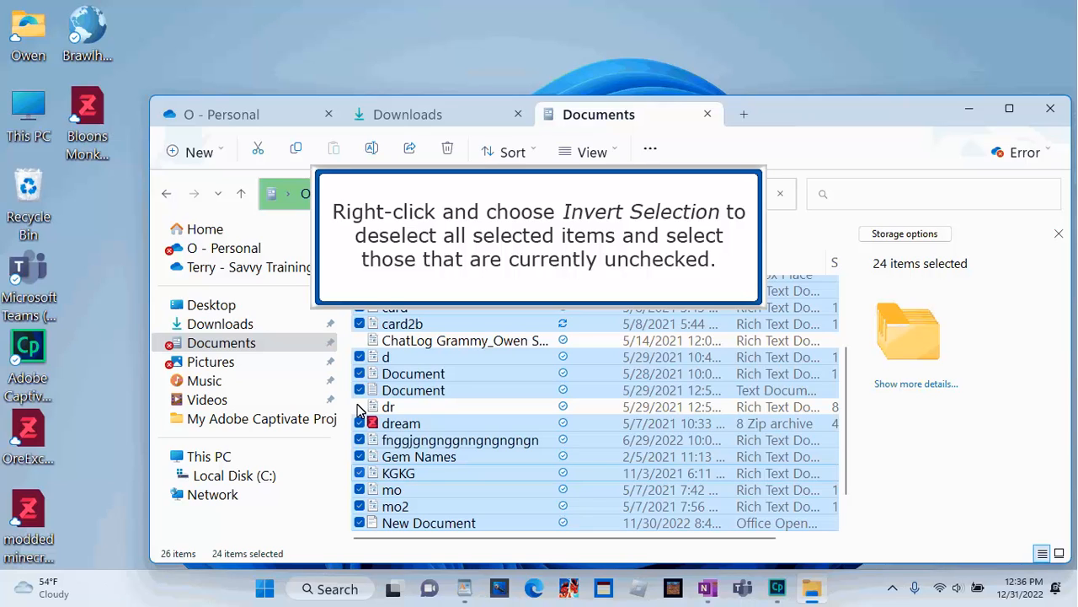
{"action": "right_click", "coordinate": [425, 413]}
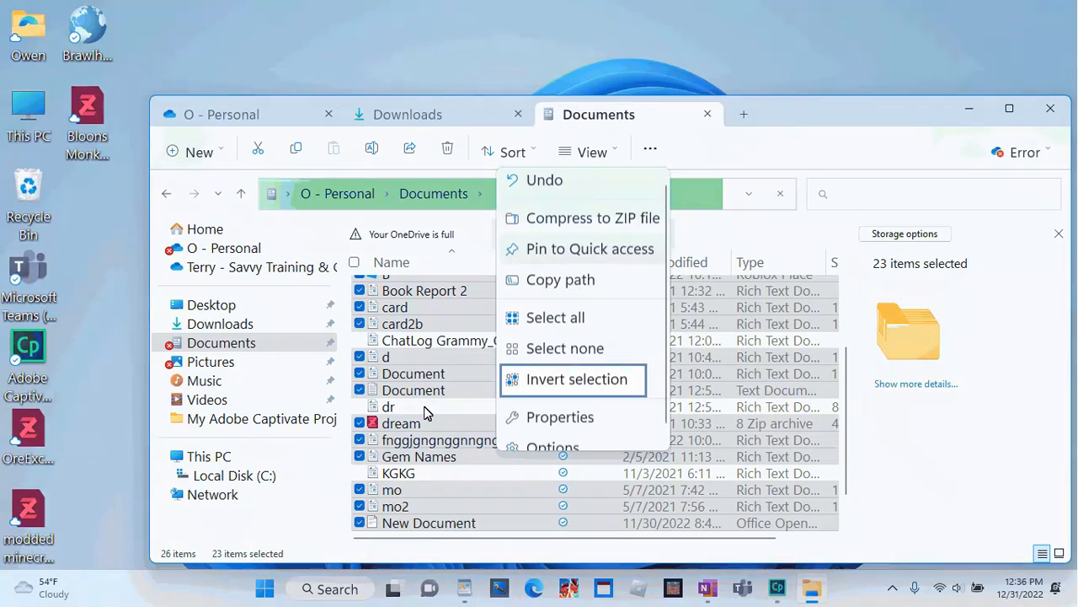
{"action": "left_click", "coordinate": [576, 378]}
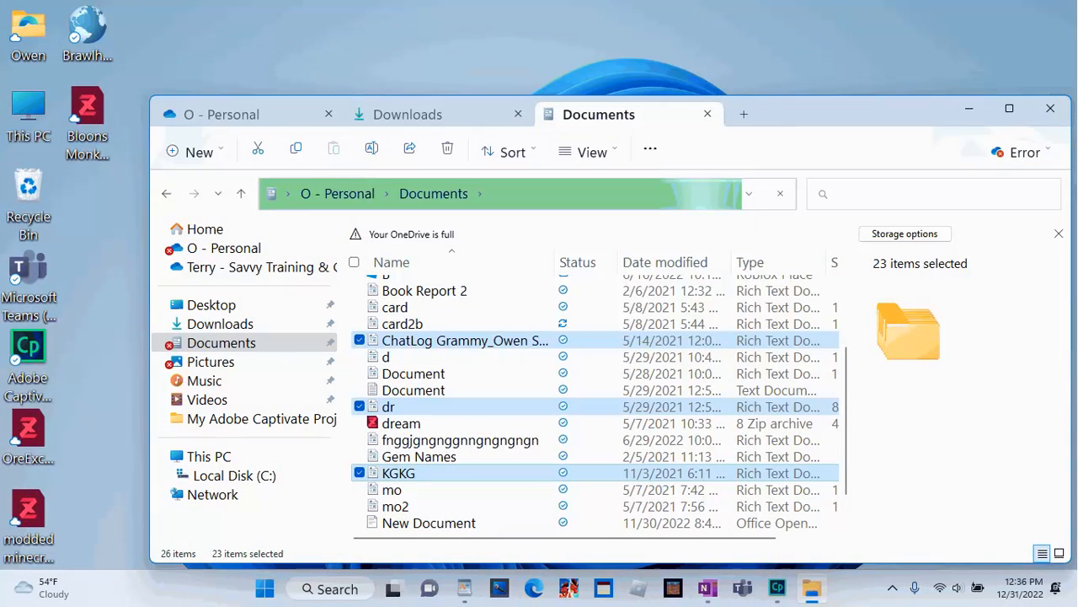